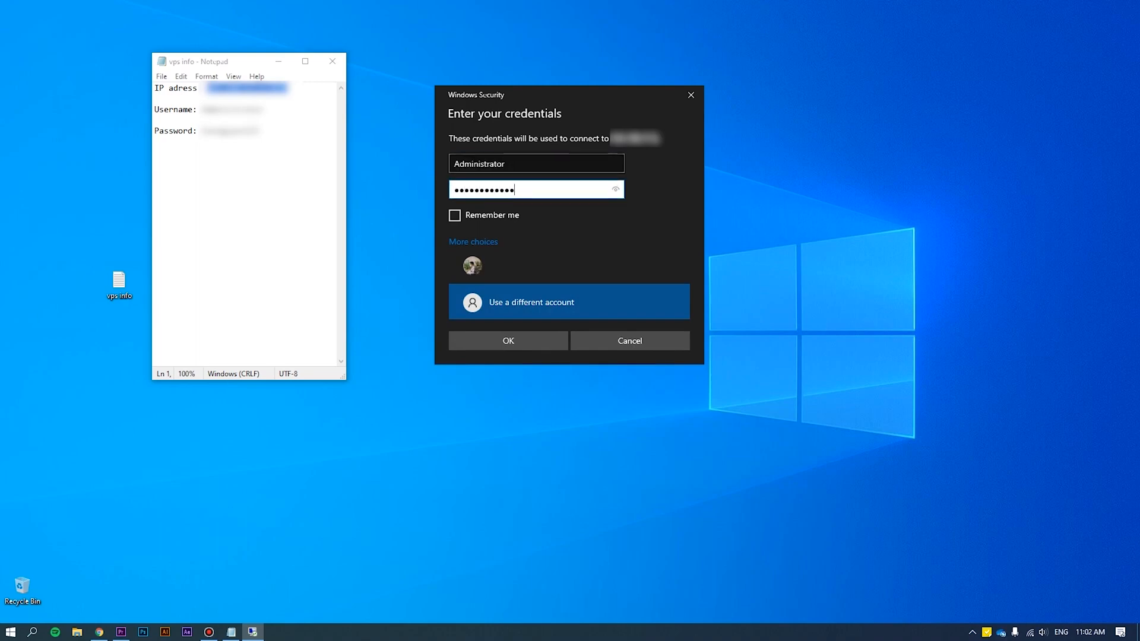
Step: Connect as Administrator and launch secpol.msc from the Run dialog on the remote desktop
left_click(508, 340)
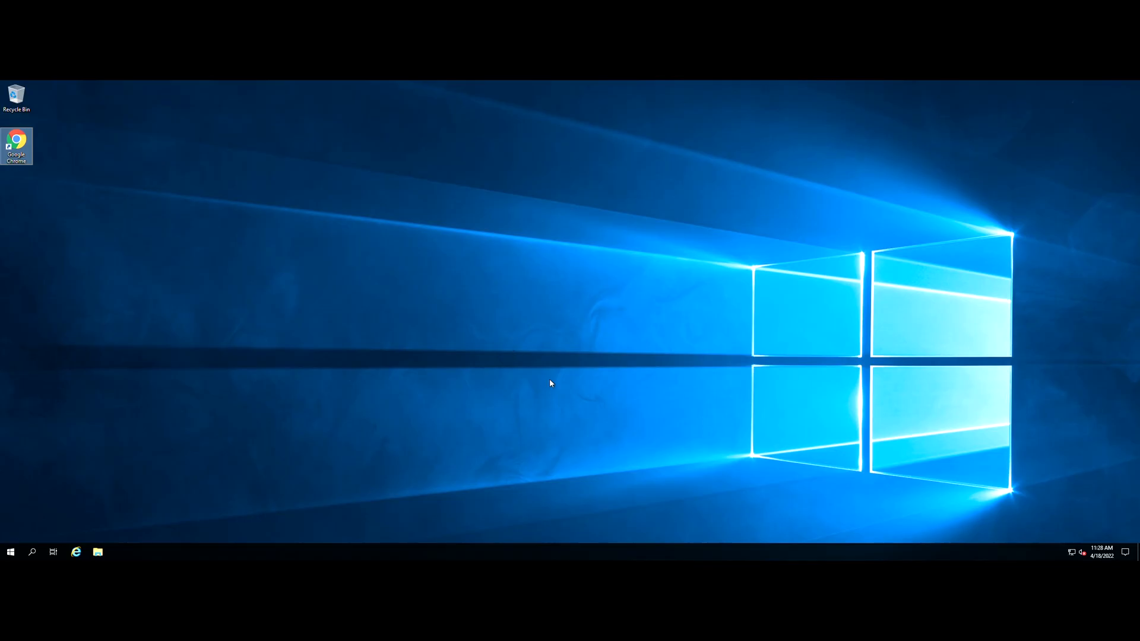
mouse_move(43, 539)
type("sec")
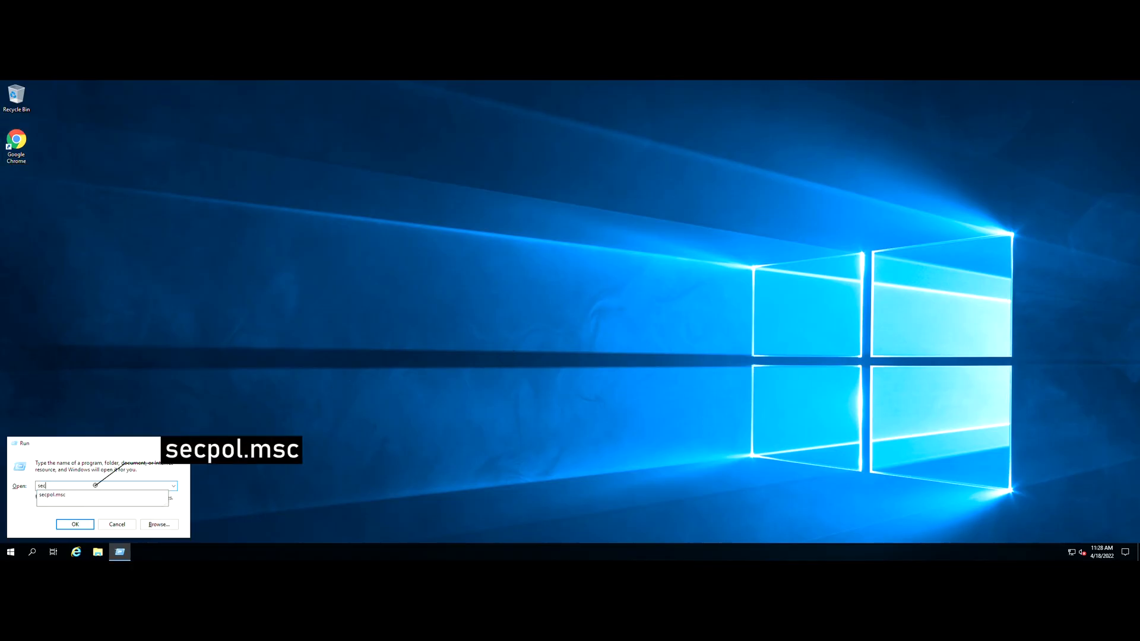
left_click(75, 524)
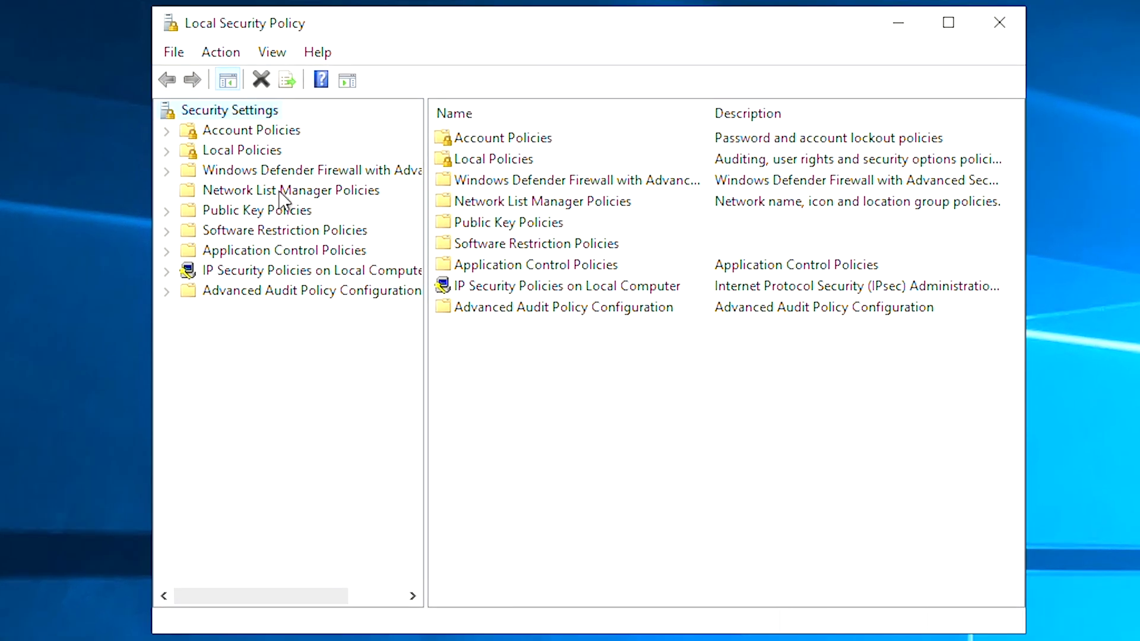
Step: Navigate Security Settings > Account Policies > Password Policy to list the password settings
left_click(228, 109)
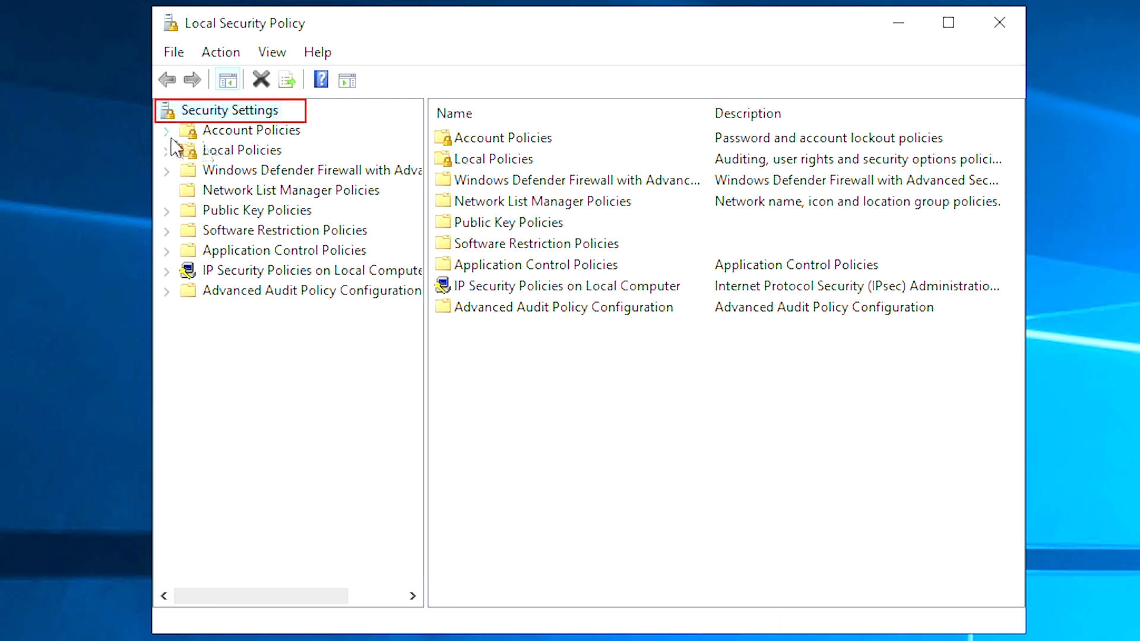
left_click(167, 130)
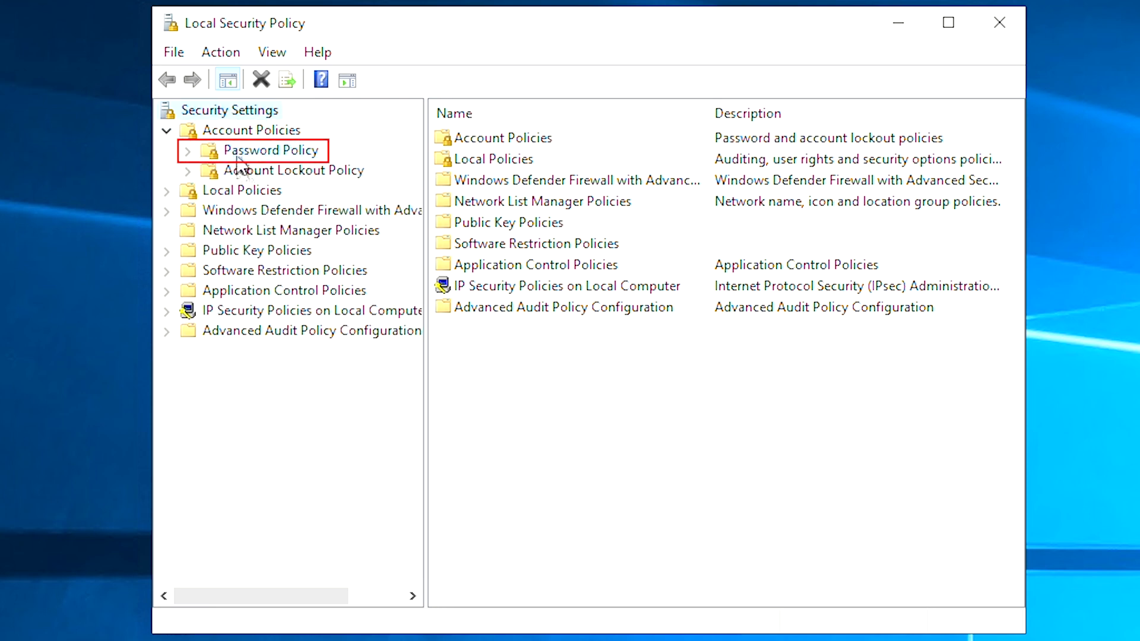
left_click(275, 150)
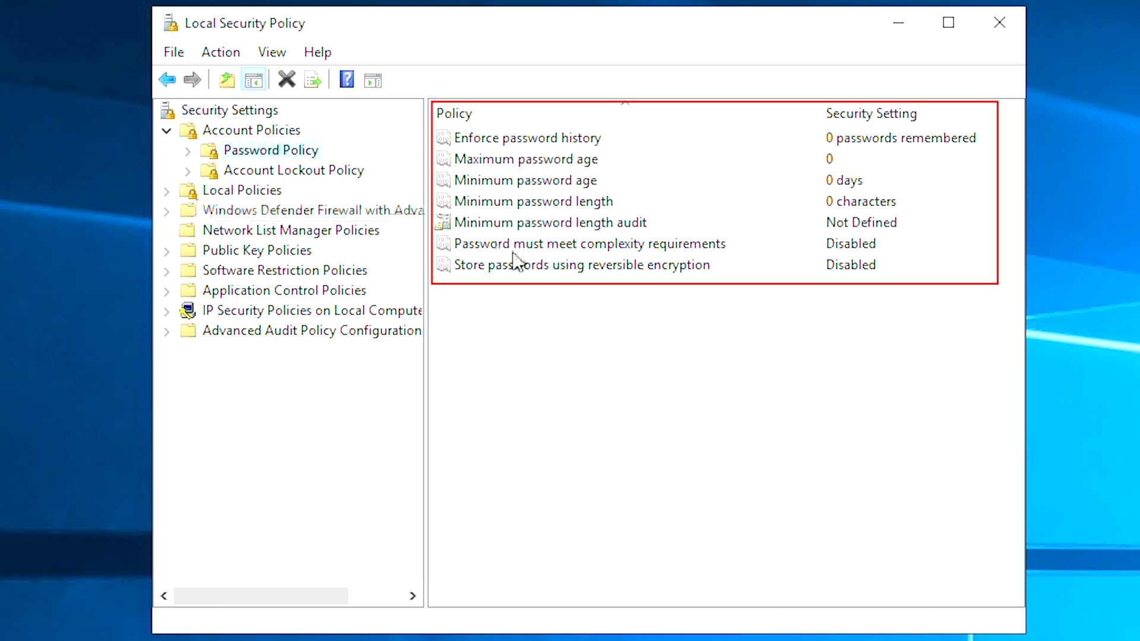
Step: Enable 'Password must meet complexity requirements'
double_click(598, 243)
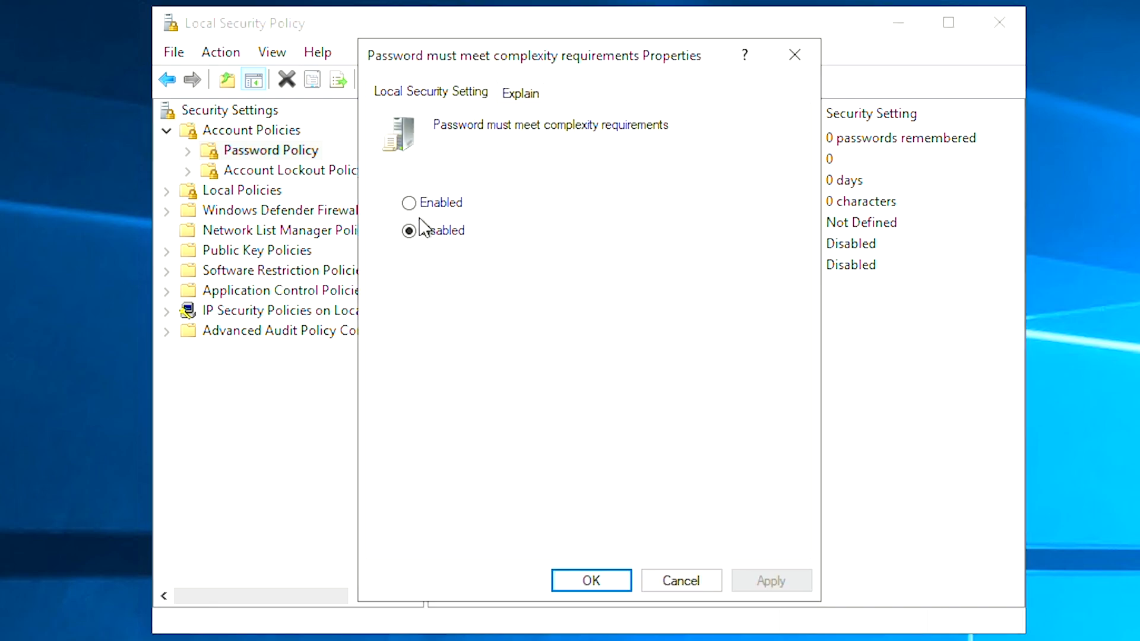
left_click(592, 581)
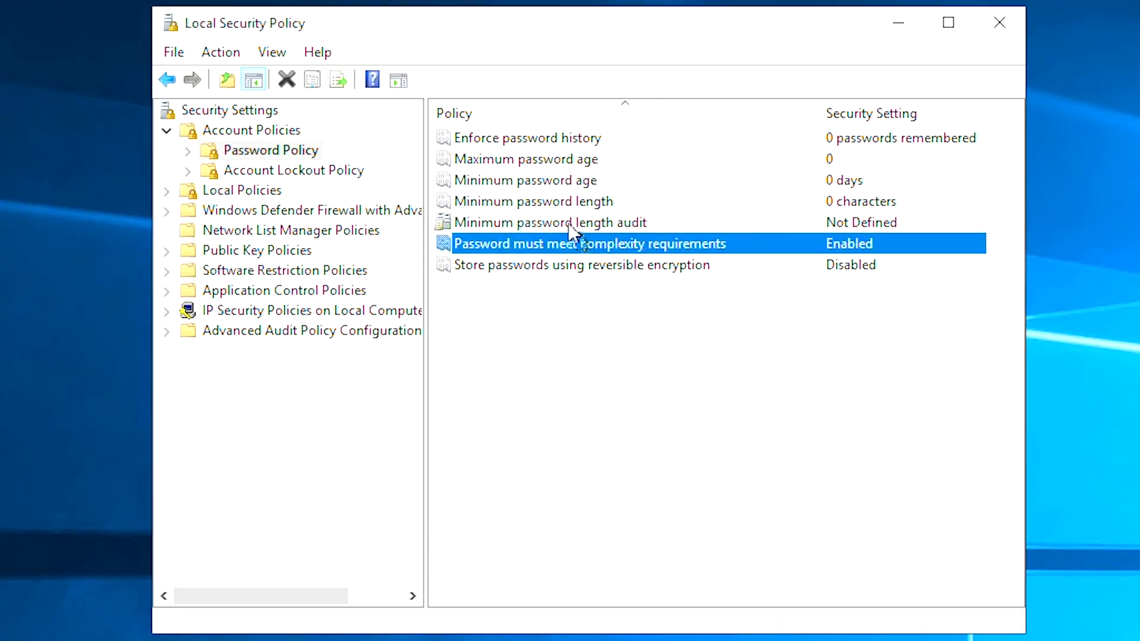
Step: Set 'Minimum password length' to 8 characters via its Properties dialog
right_click(533, 201)
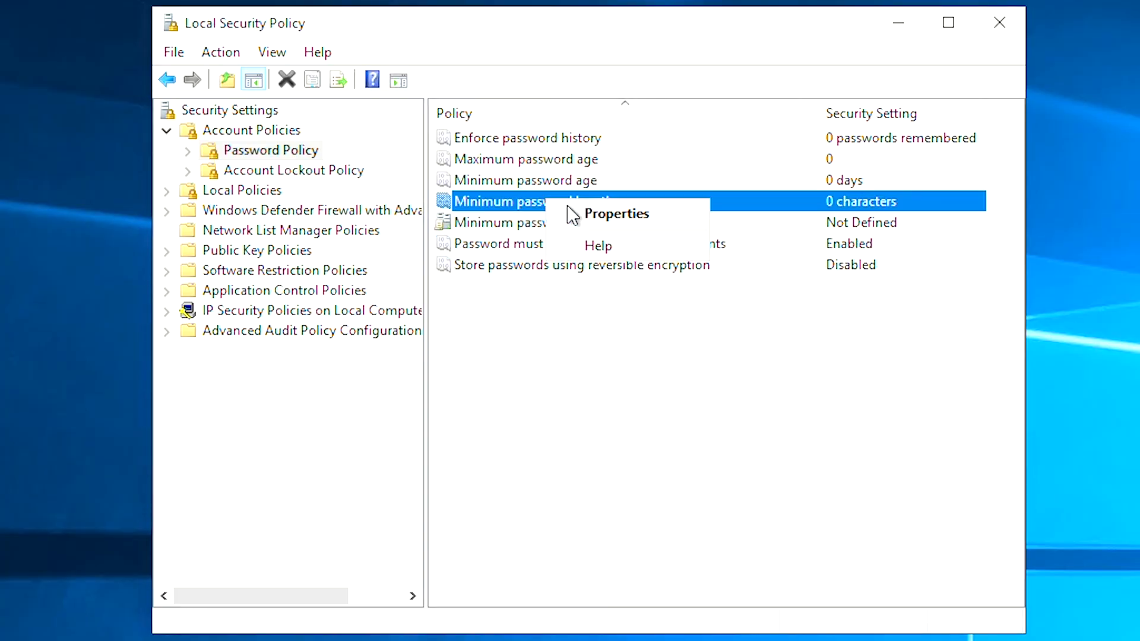
left_click(616, 214)
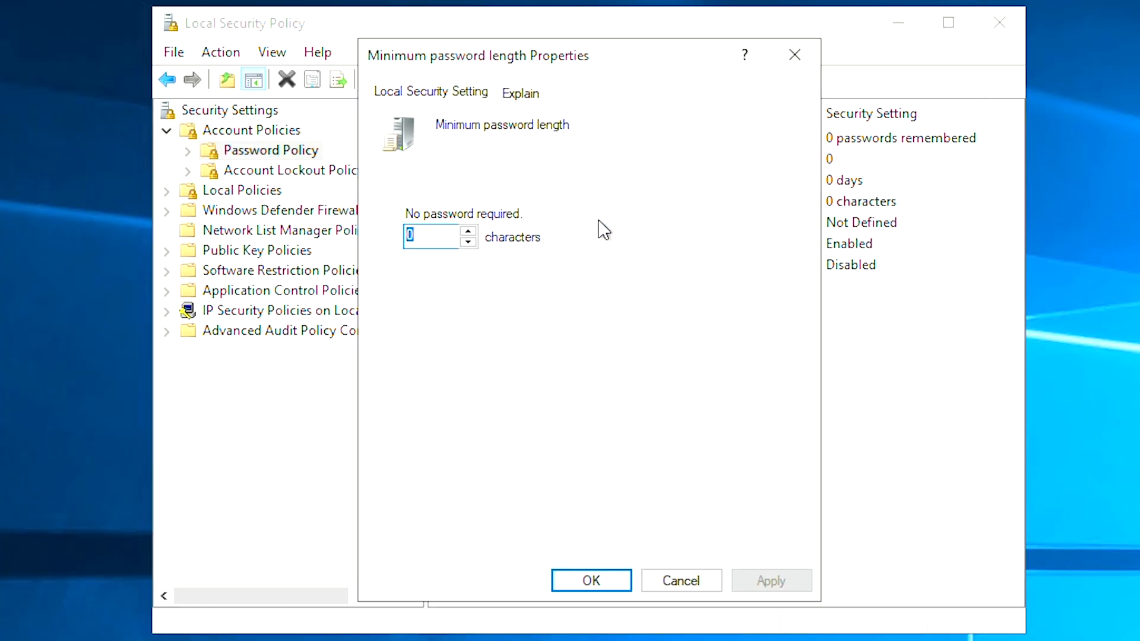
mouse_move(466, 205)
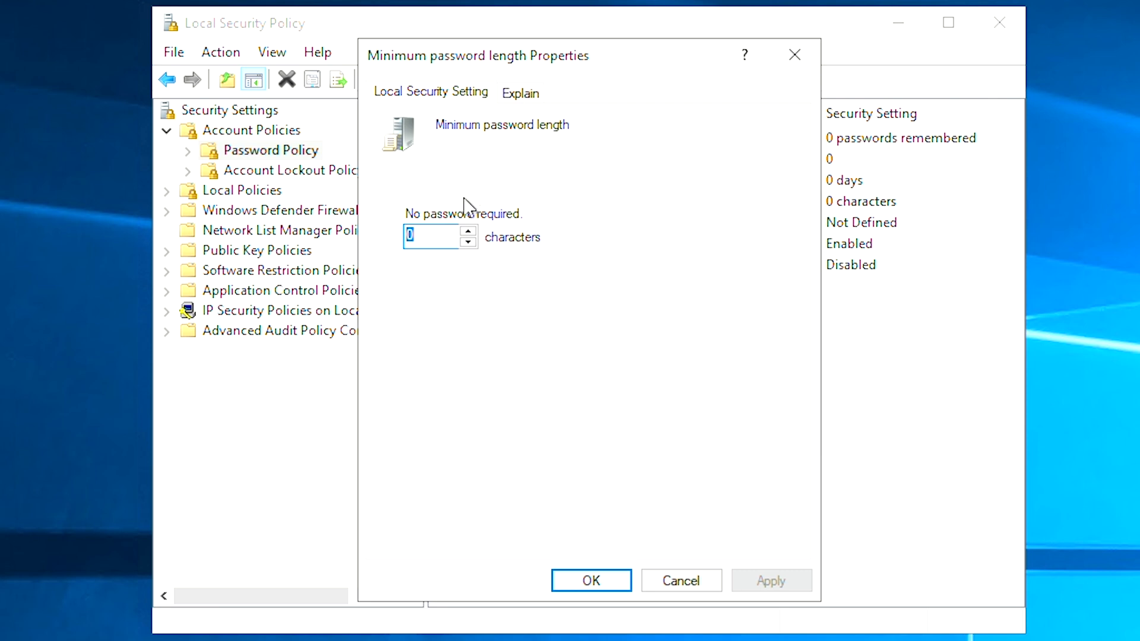
type("8")
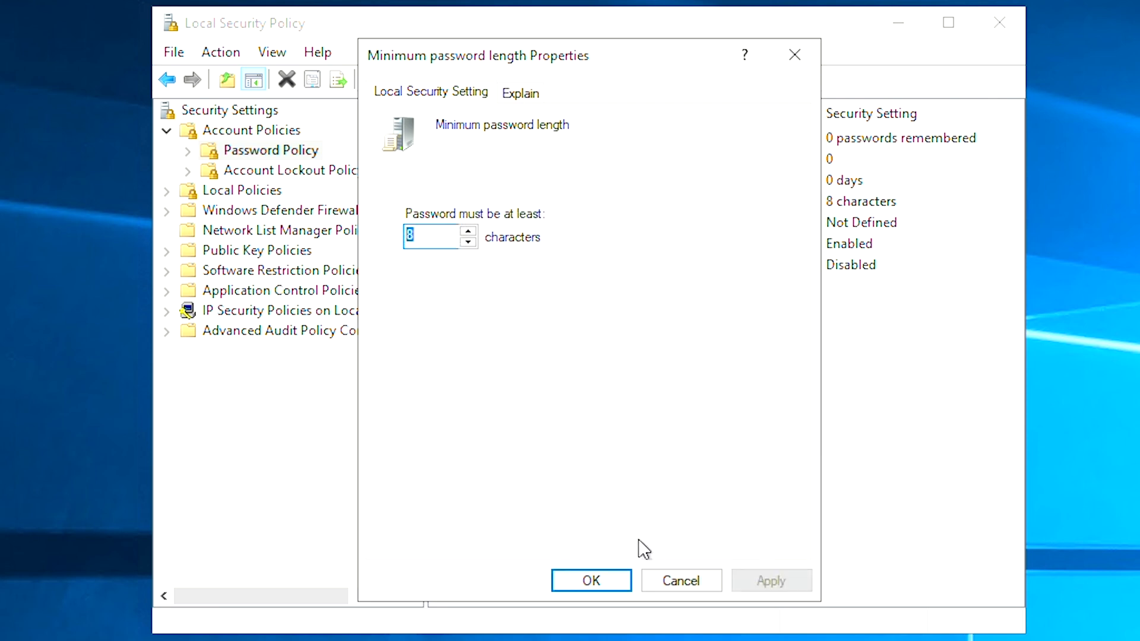
left_click(591, 580)
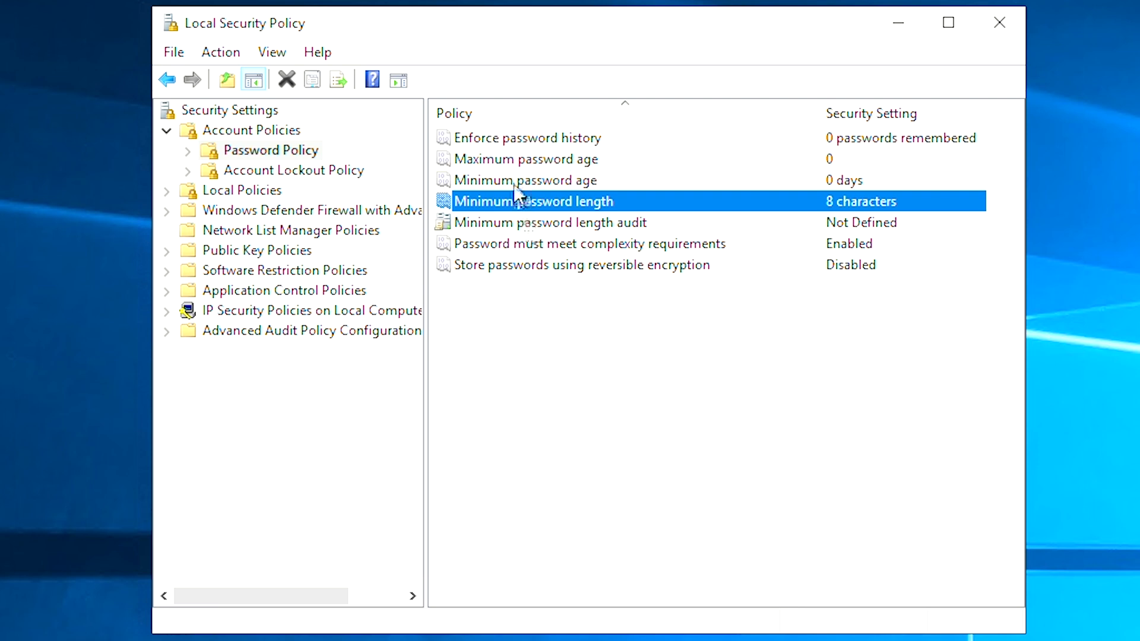
Step: Set 'Maximum password age' to 60 days and apply it
right_click(526, 159)
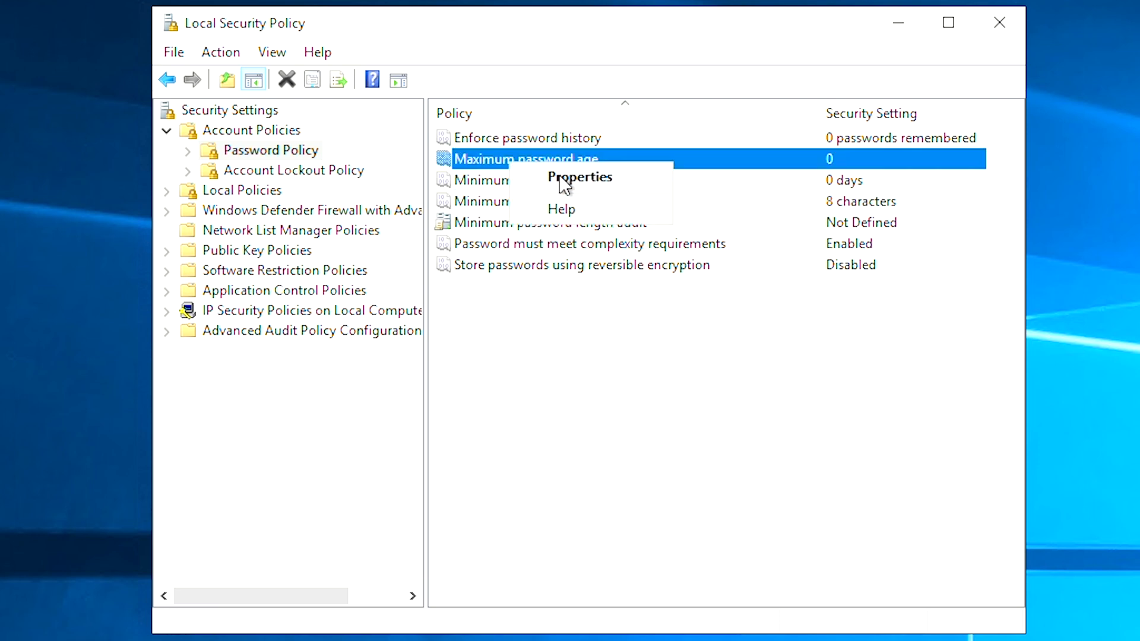
left_click(579, 177)
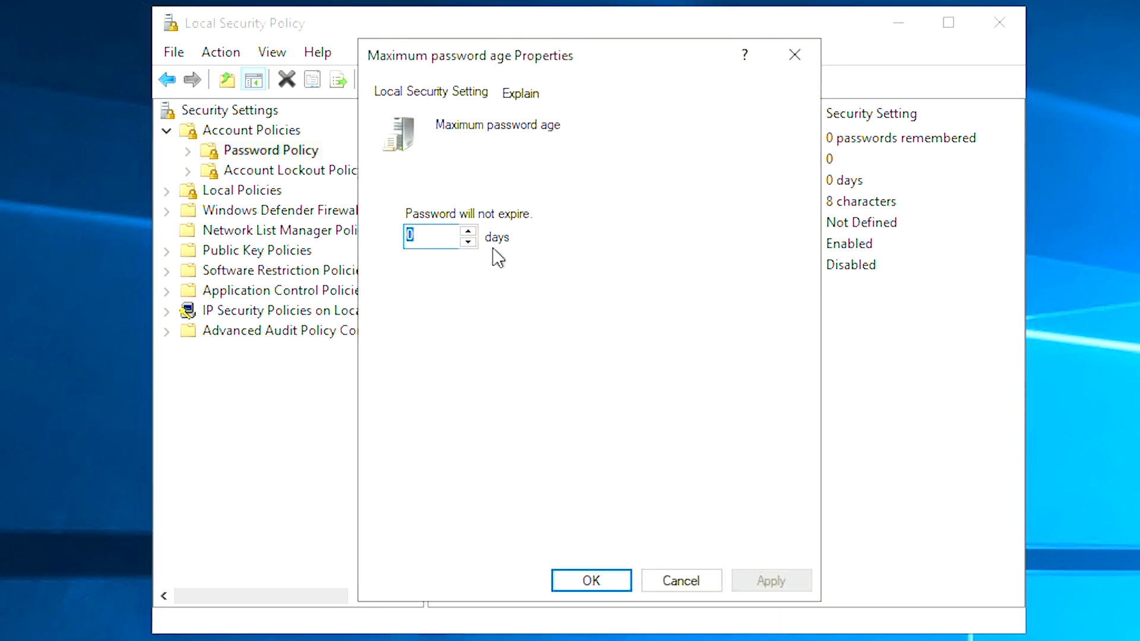
mouse_move(499, 348)
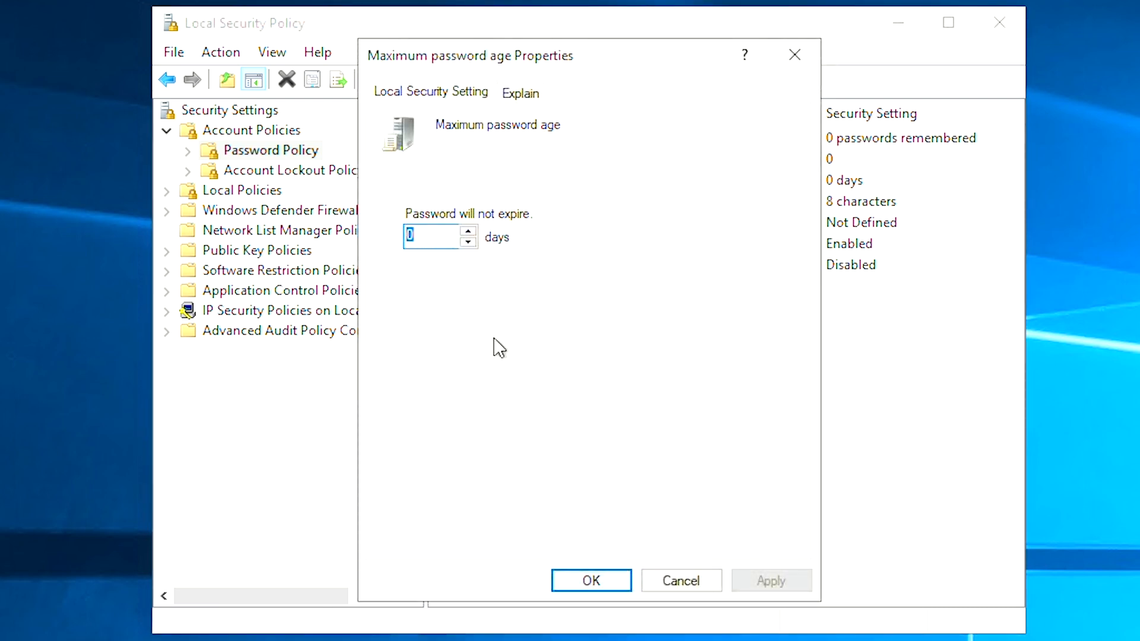
mouse_move(601, 422)
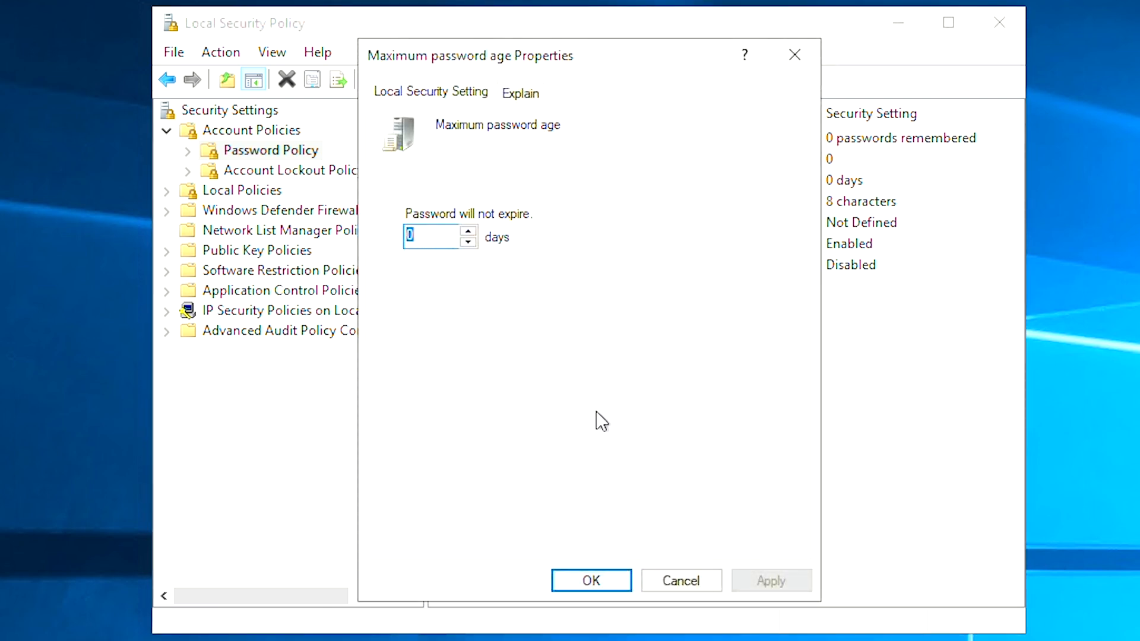
type("6")
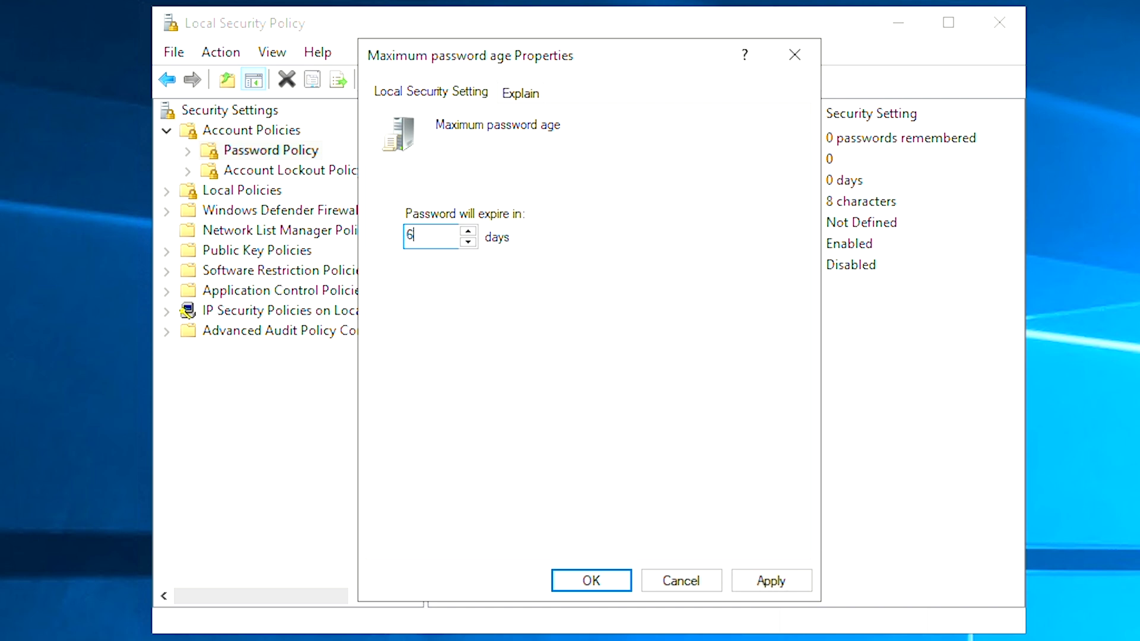
type("0")
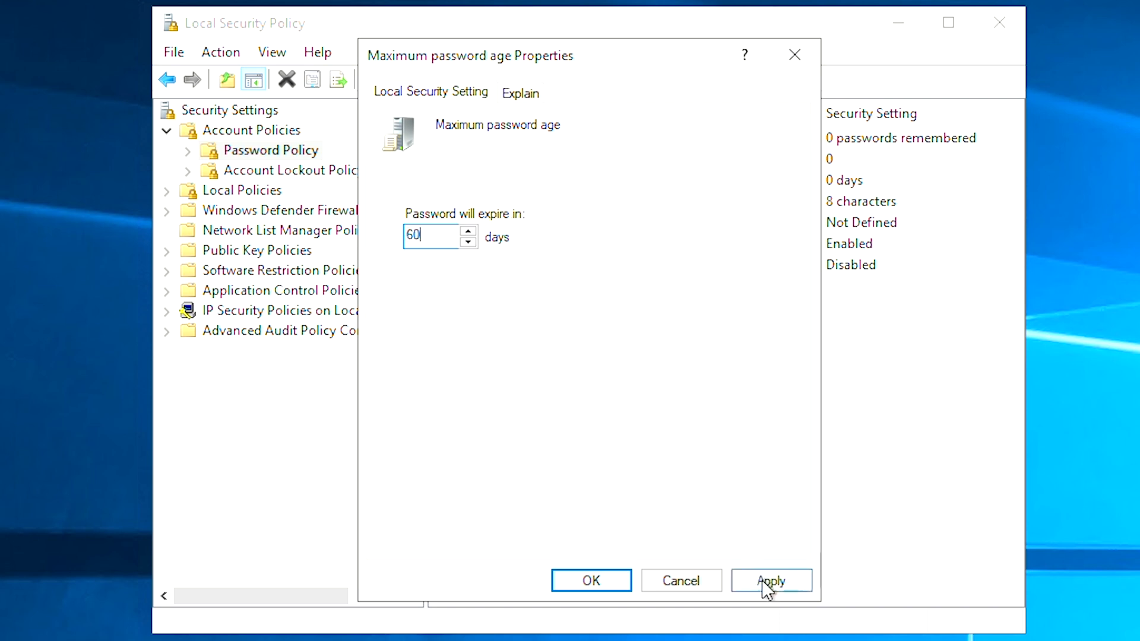
left_click(770, 580)
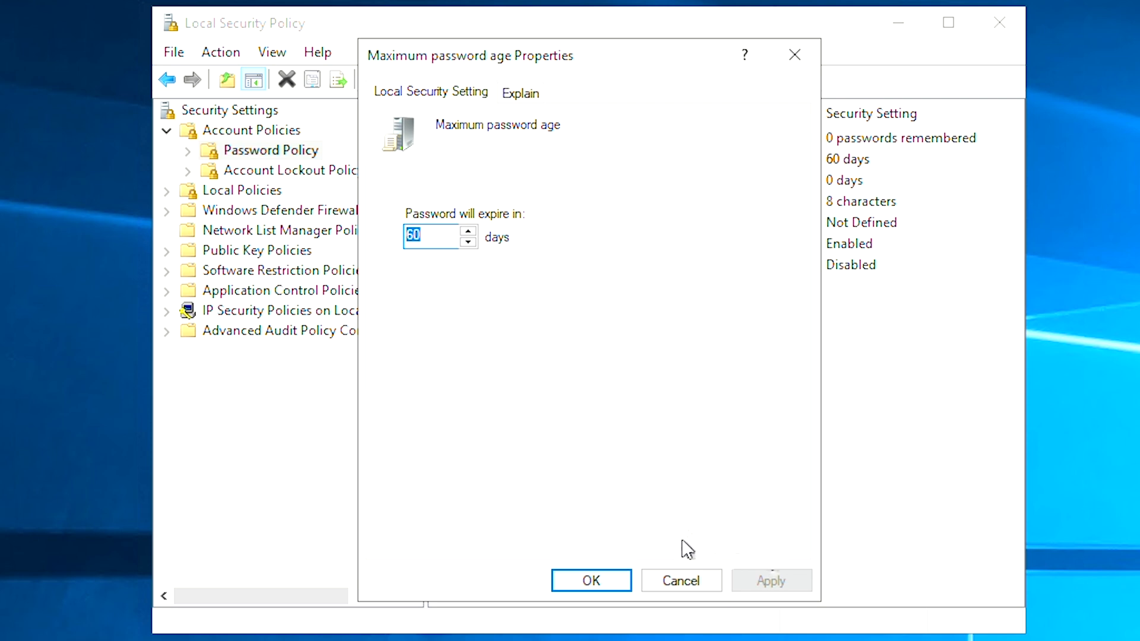
mouse_move(602, 593)
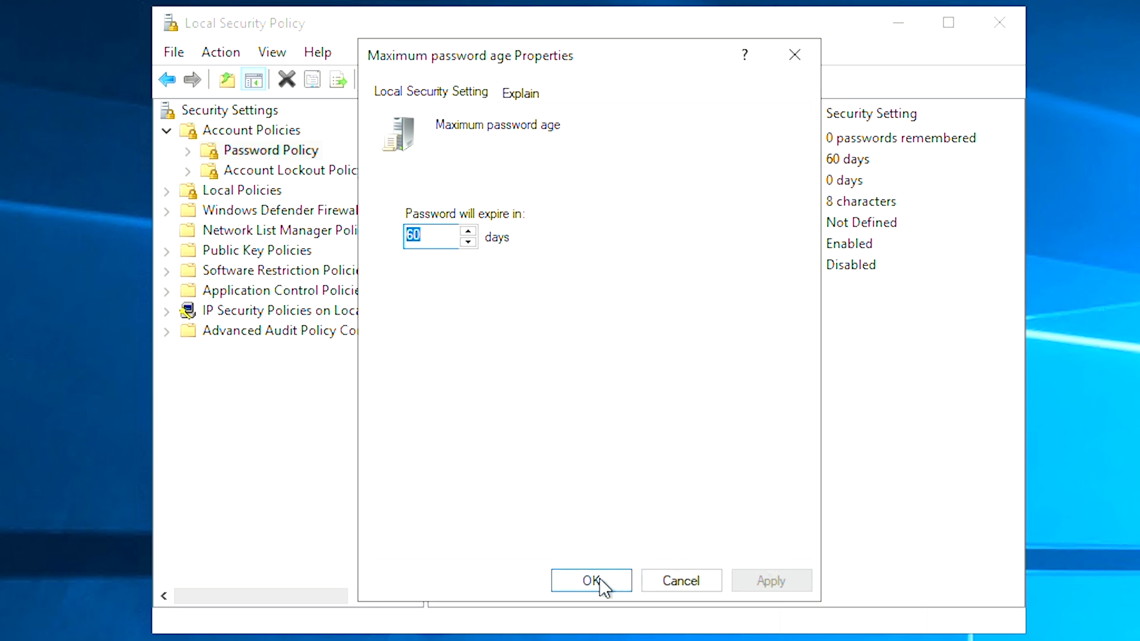
left_click(591, 581)
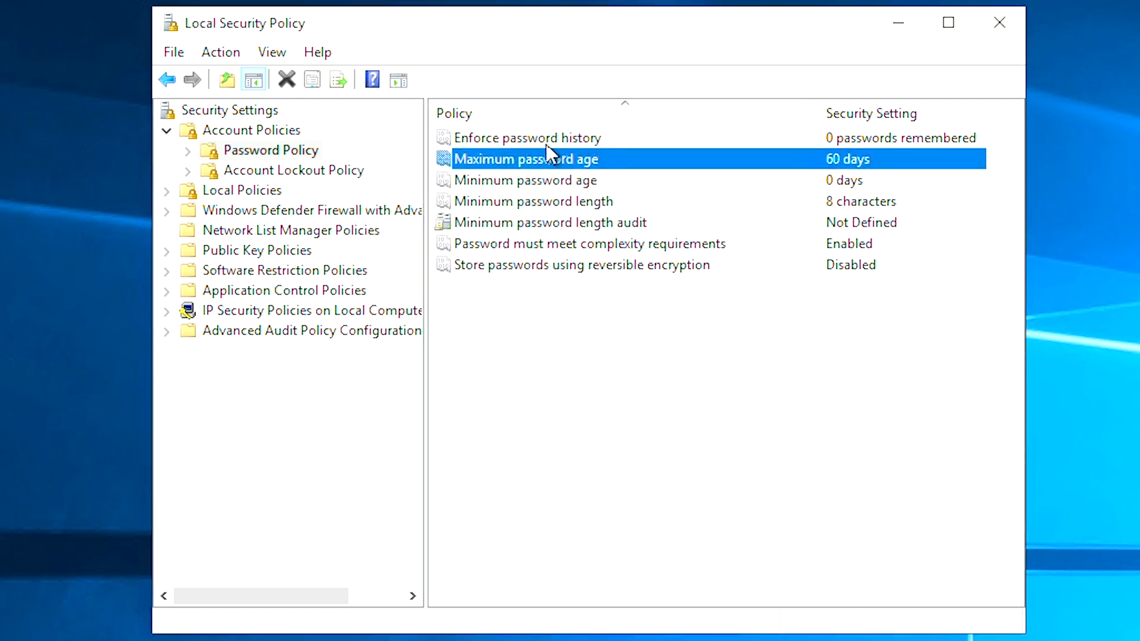
Step: Set 'Enforce password history' to remember 3 passwords and apply it
left_click(526, 138)
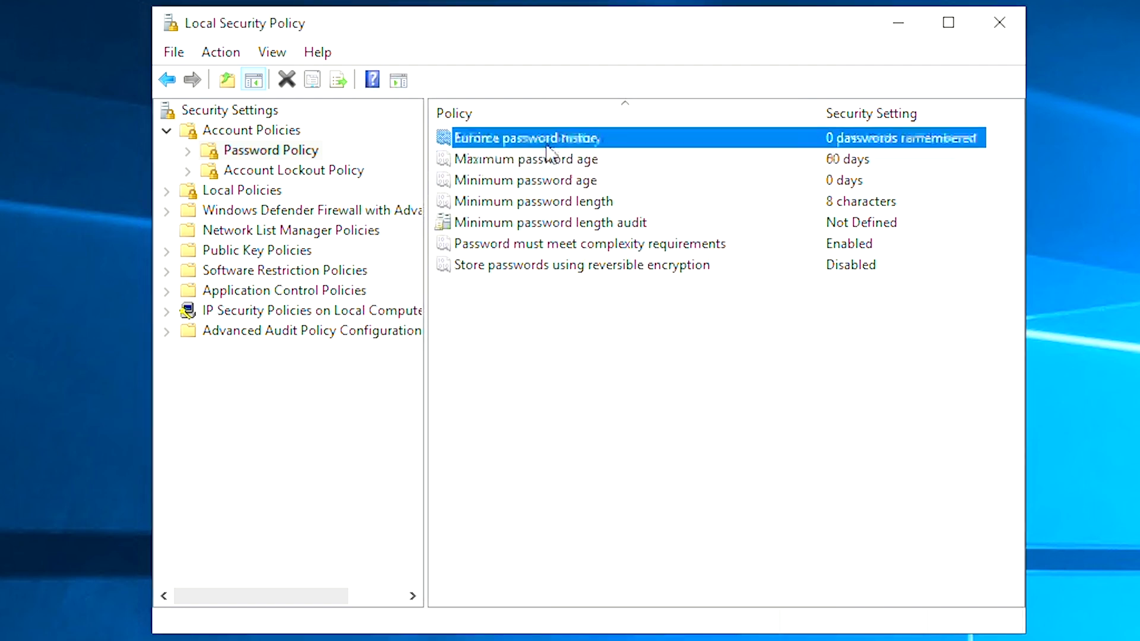
right_click(549, 138)
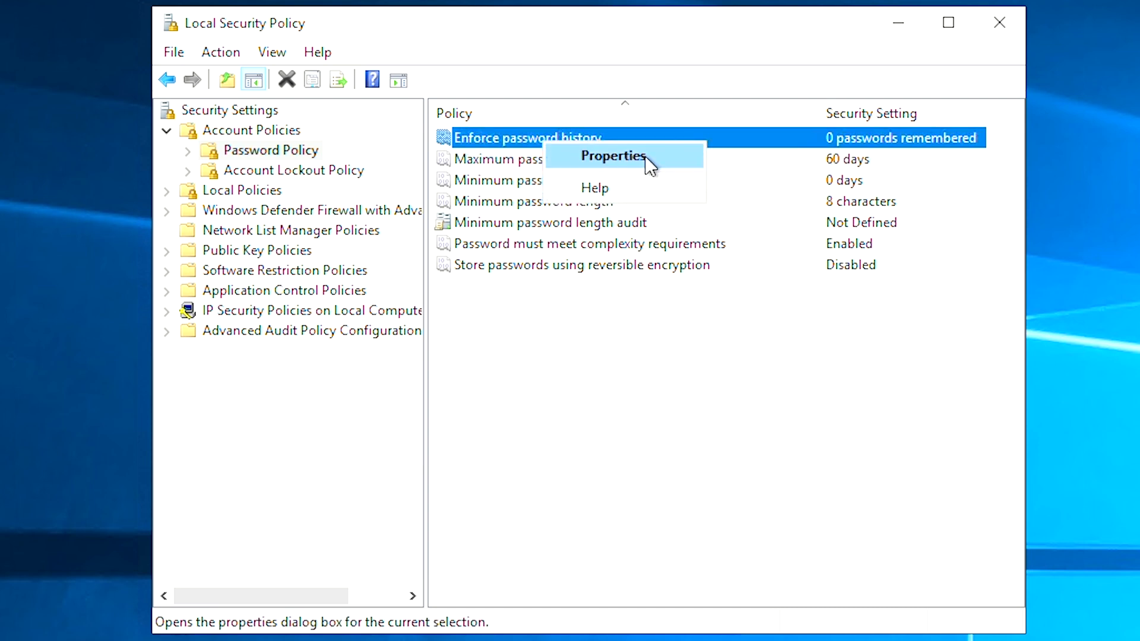
left_click(613, 155)
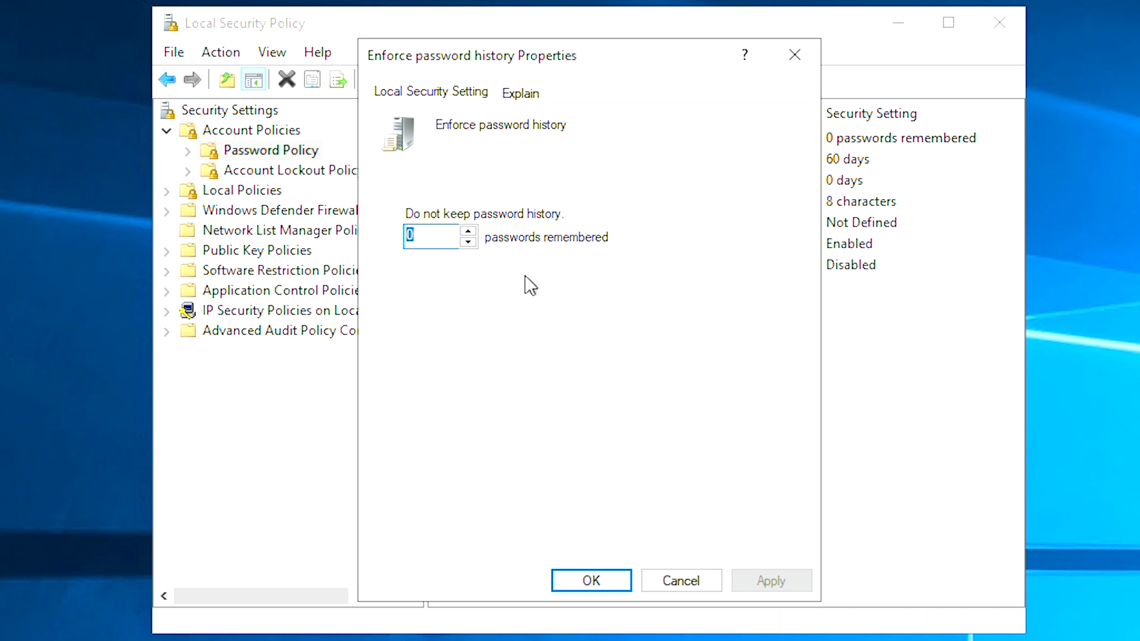
mouse_move(527, 298)
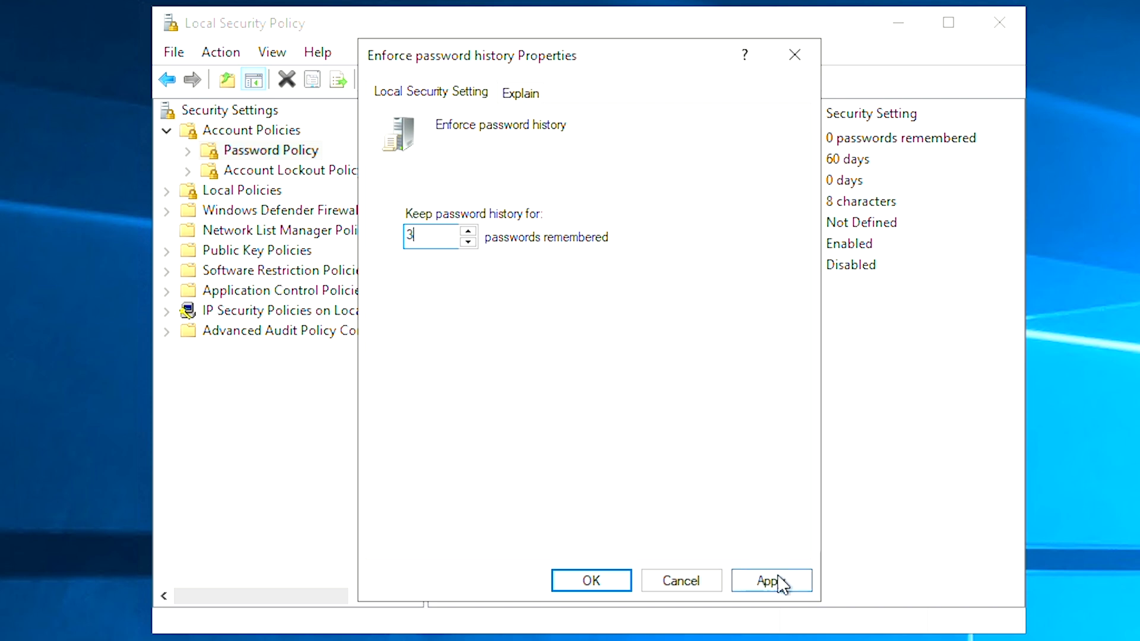
left_click(771, 581)
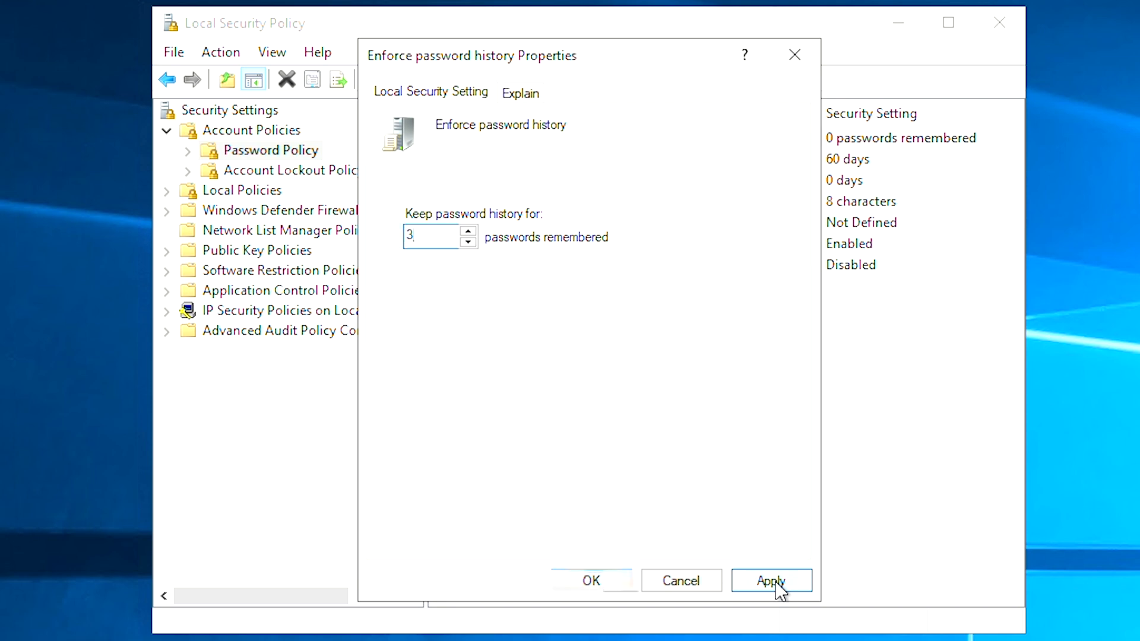
left_click(771, 580)
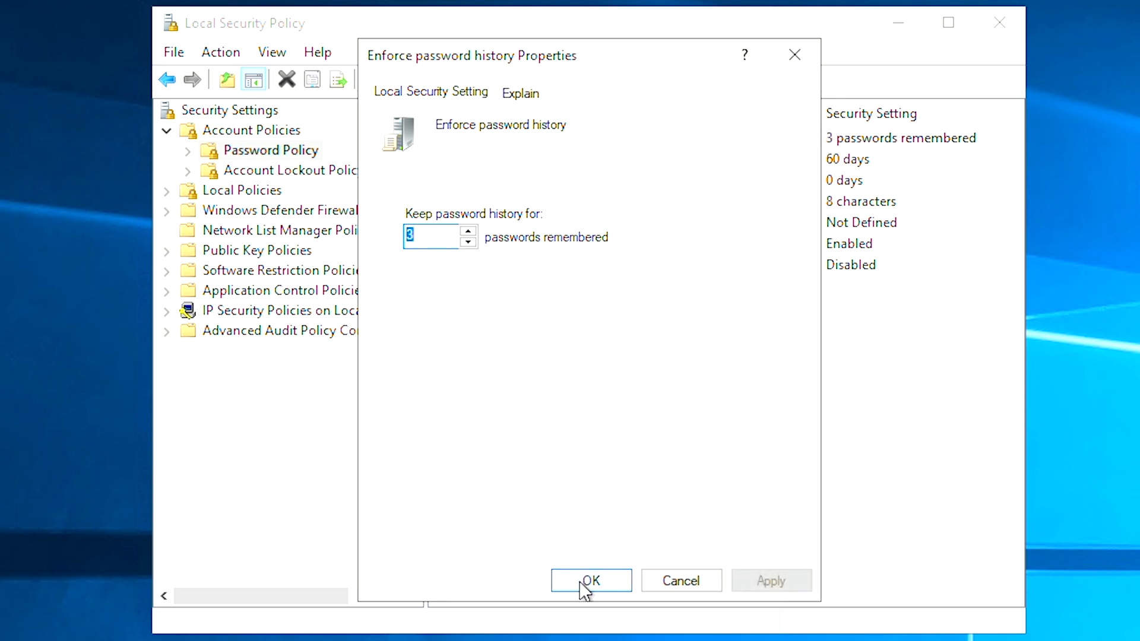
left_click(591, 581)
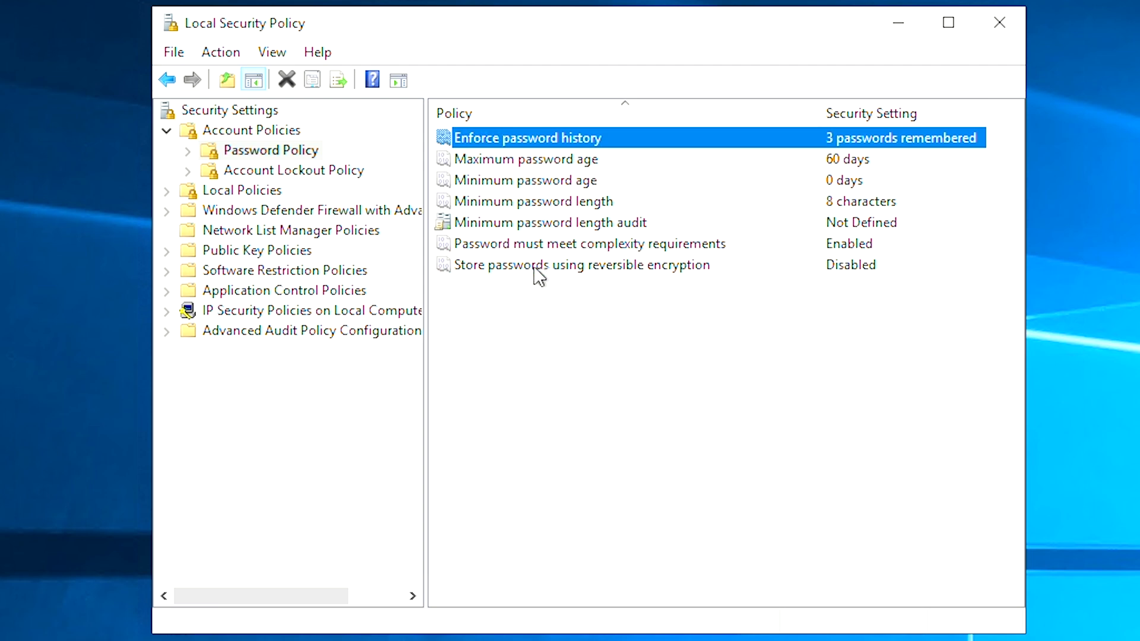
right_click(537, 265)
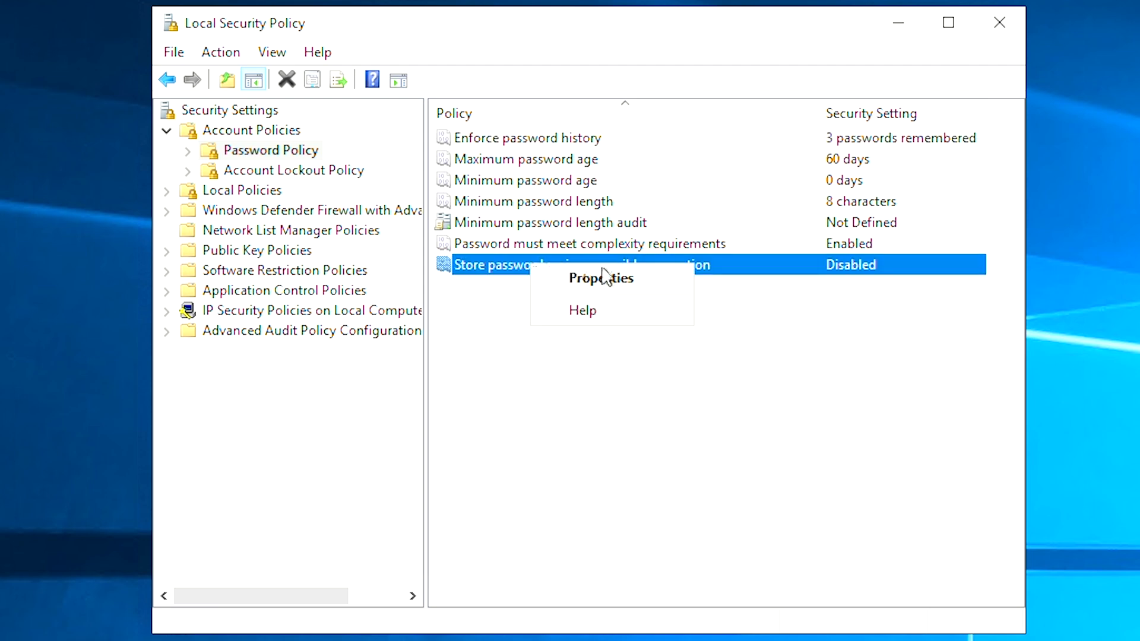
left_click(600, 278)
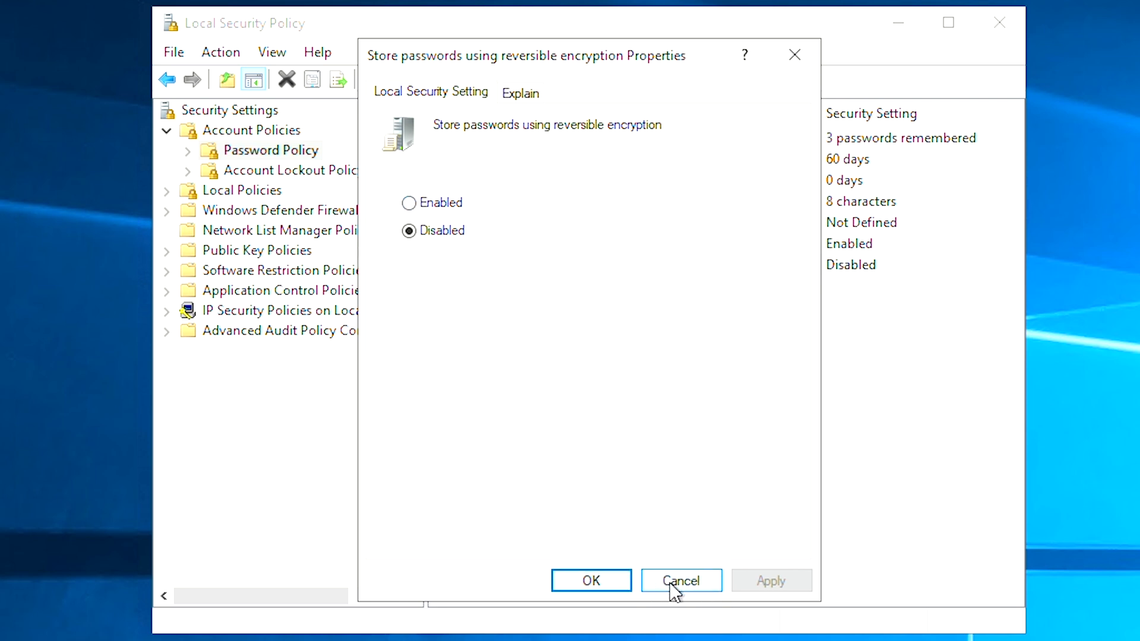
left_click(681, 580)
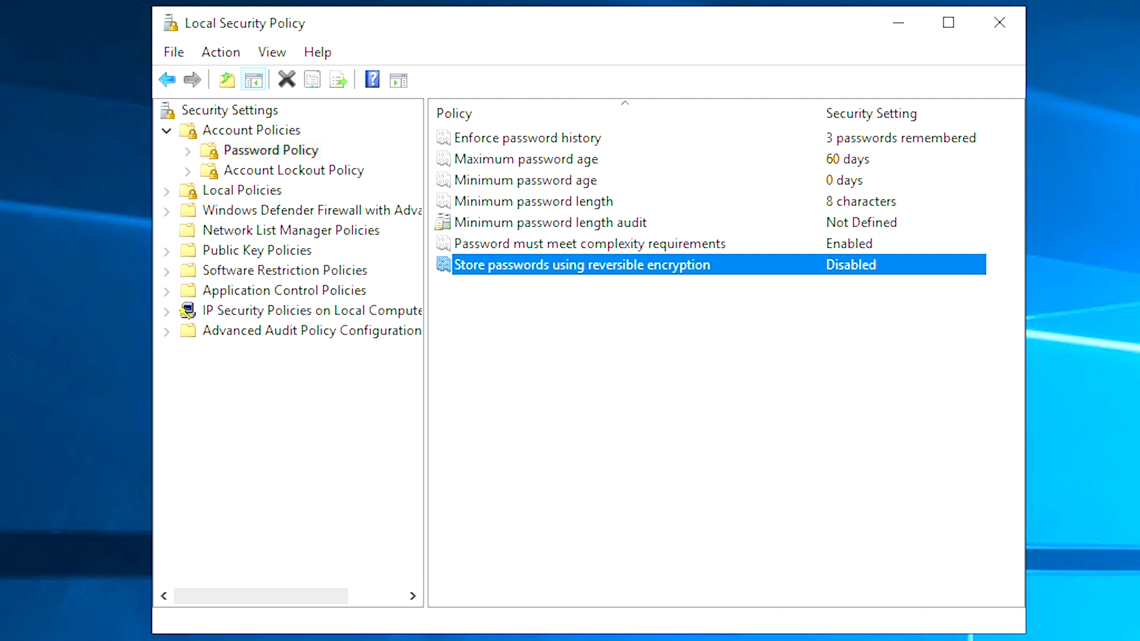
left_click(945, 23)
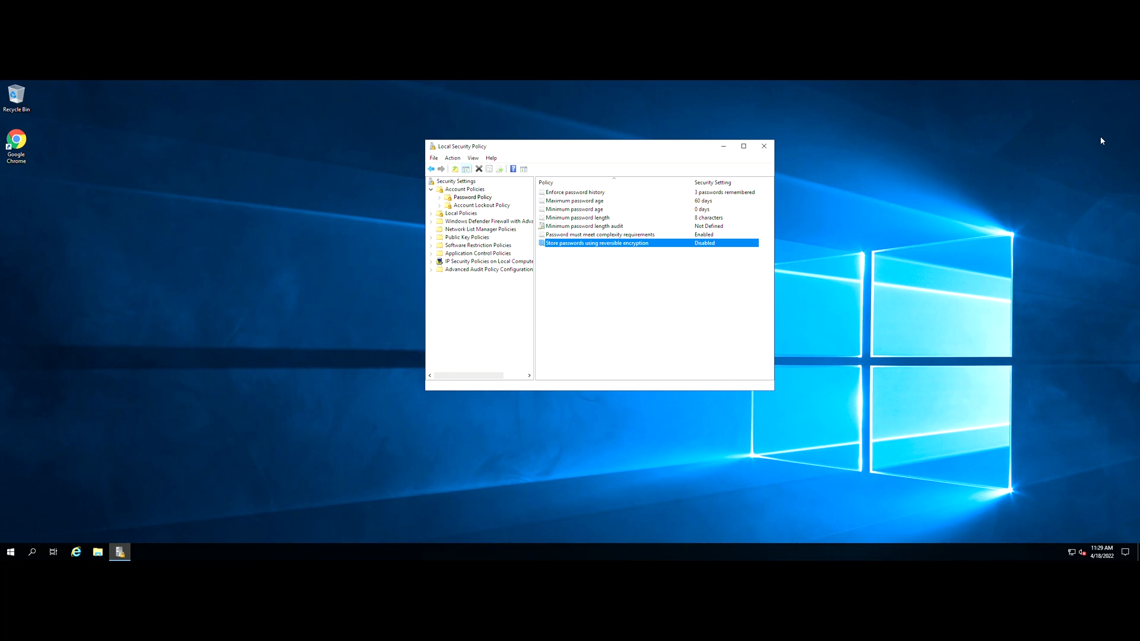